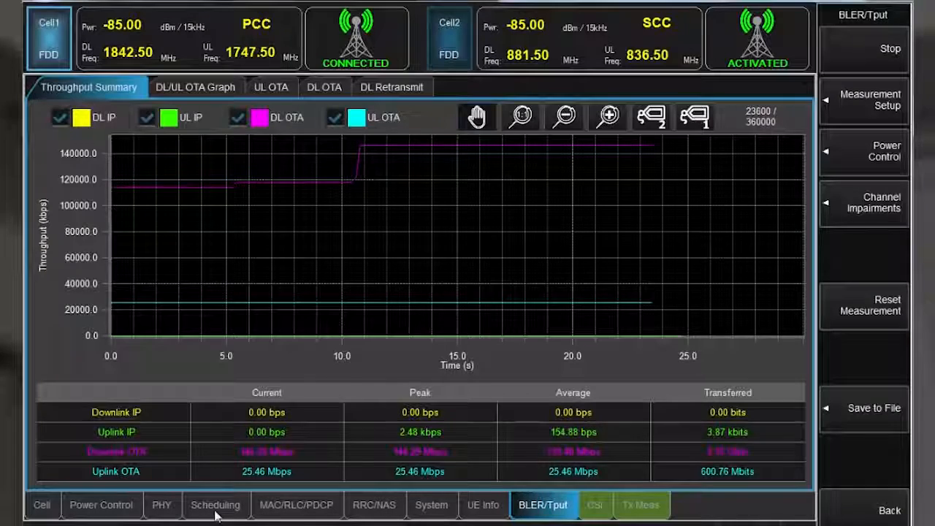
Step: Enable 'Configure all subframes at once' in Scheduling and list the DL 1st Codeword MCS options
{"action": "left_click", "coordinate": [215, 506]}
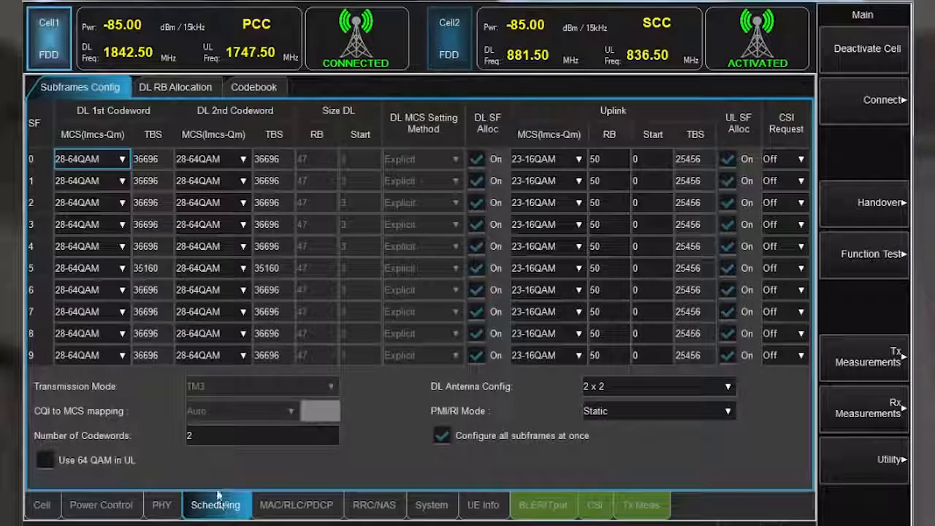
{"action": "left_click", "coordinate": [441, 435]}
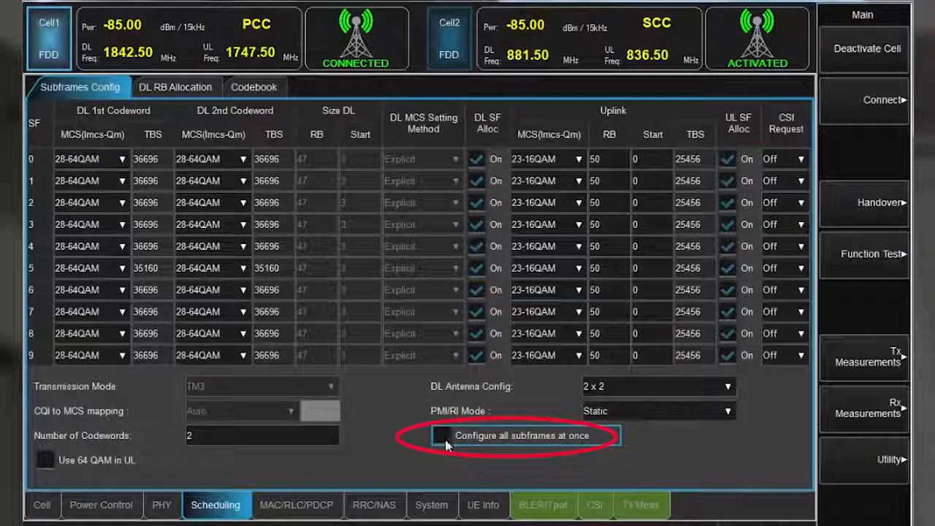
{"action": "left_click", "coordinate": [441, 435]}
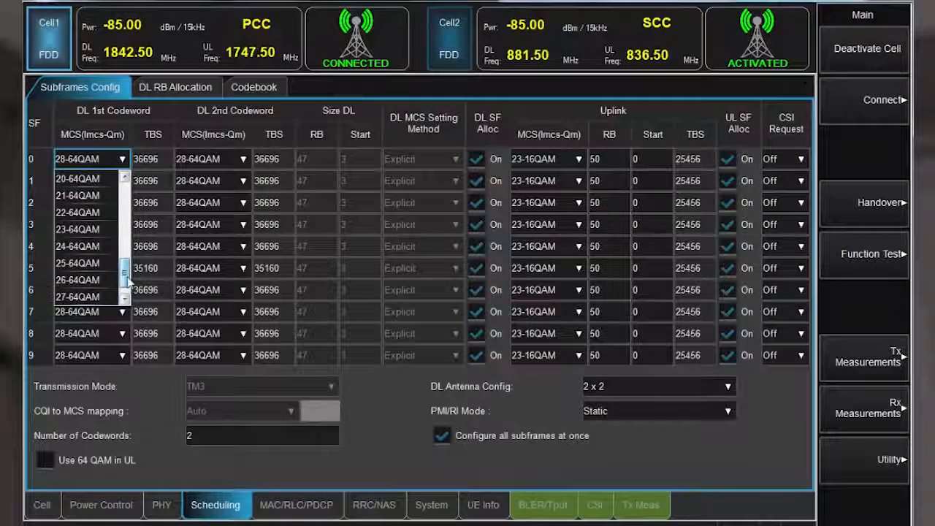
Step: Set DL MCS to 24-64QAM (codeword 1) and 18-64QAM (codeword 2), then view the BLER/Tput trace
{"action": "left_click", "coordinate": [78, 245]}
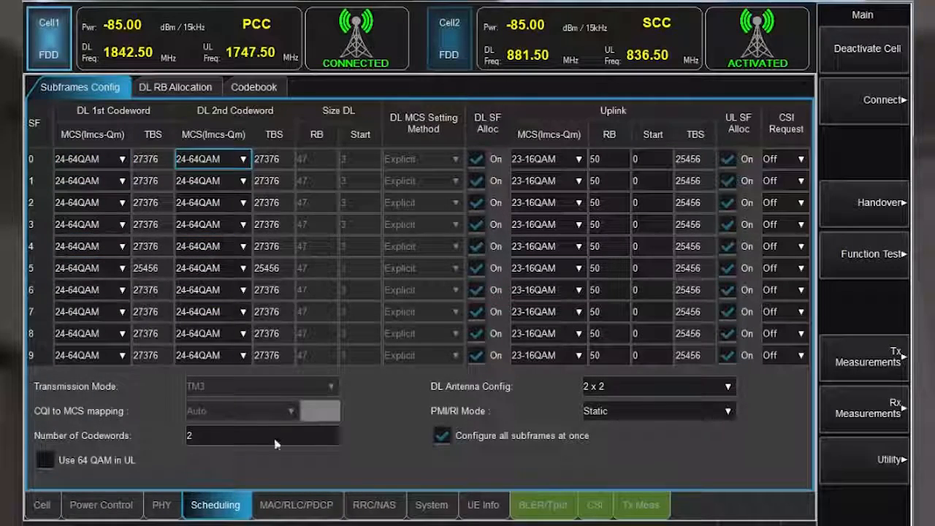
{"action": "left_click", "coordinate": [544, 506]}
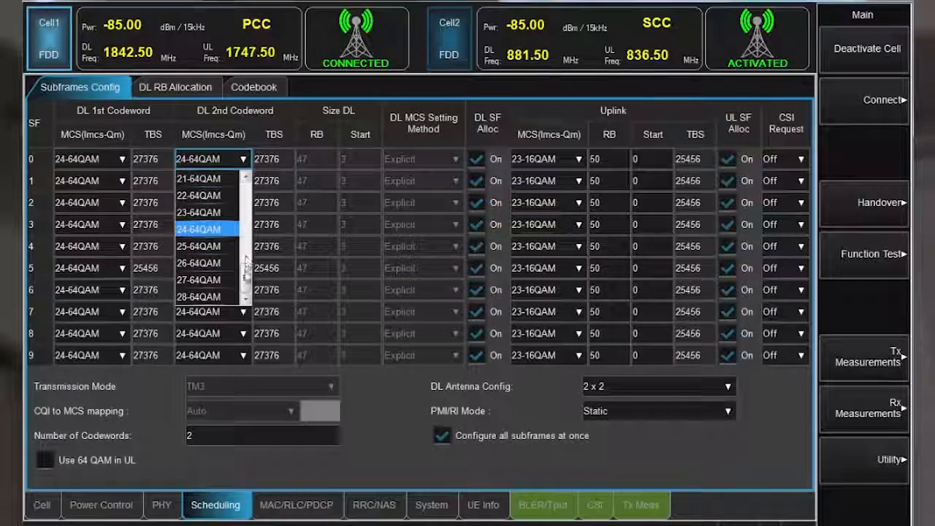
{"action": "left_click", "coordinate": [197, 225]}
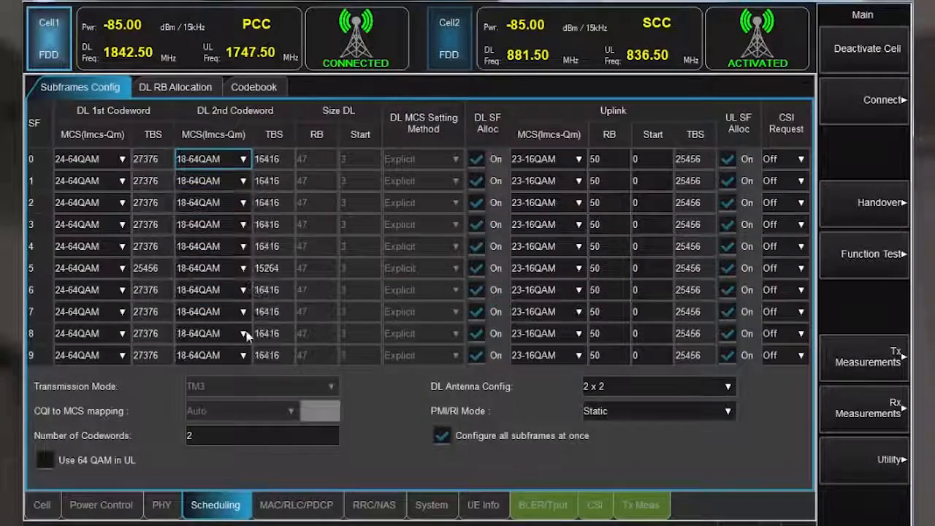
{"action": "left_click", "coordinate": [543, 506]}
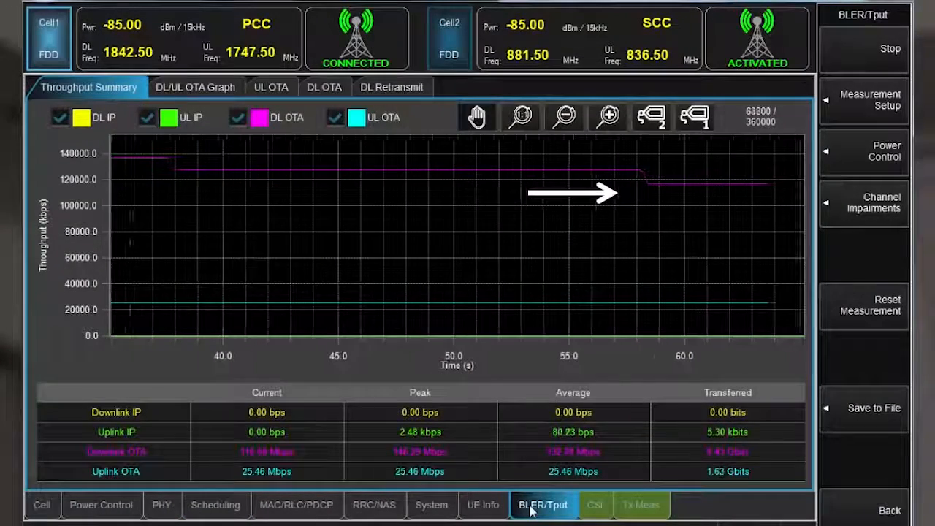
Step: Disable all-subframe configuration and set subframes 0, 2 to 10-16QAM and 5, 6 to 5-QPSK
{"action": "left_click", "coordinate": [215, 505]}
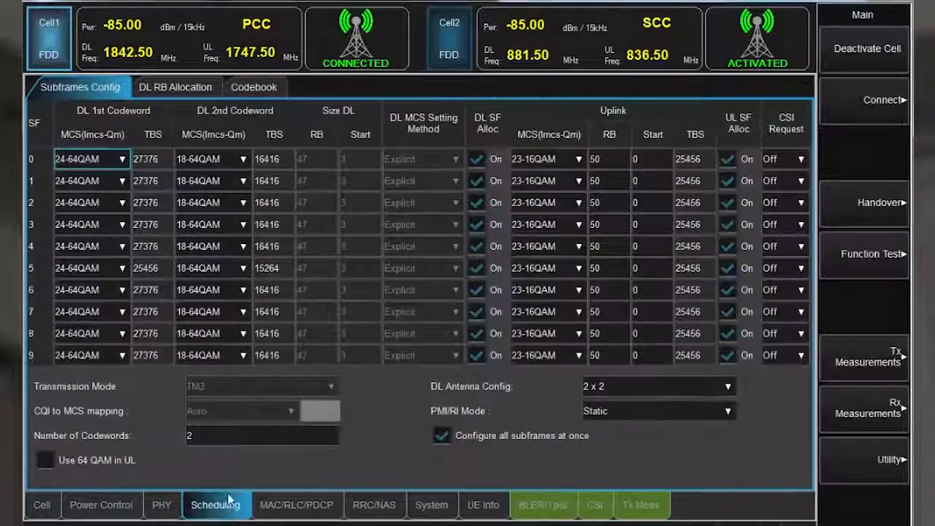
{"action": "left_click", "coordinate": [442, 436]}
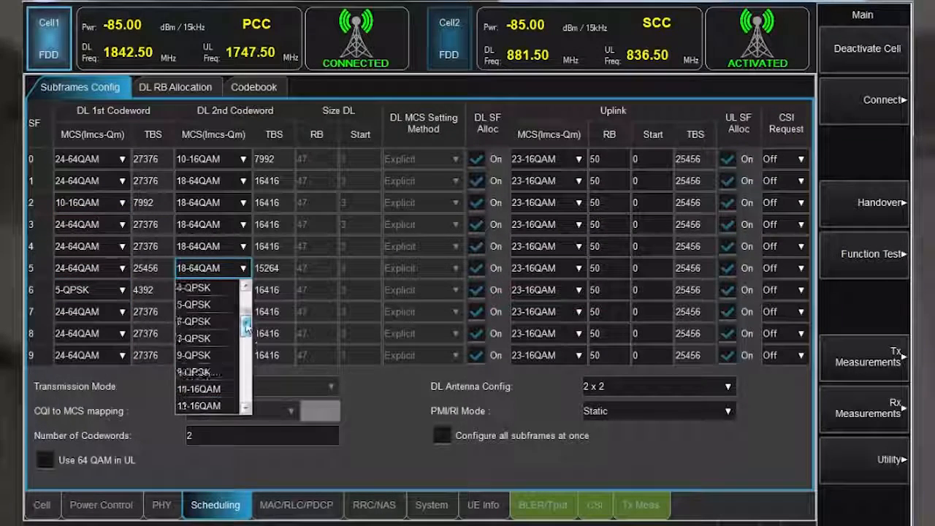
{"action": "left_click", "coordinate": [543, 506]}
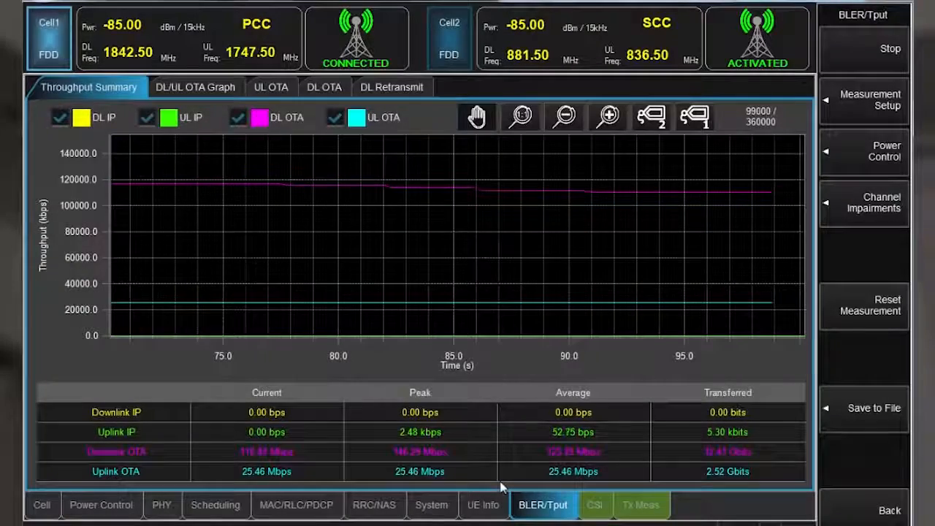
{"action": "left_click", "coordinate": [215, 506]}
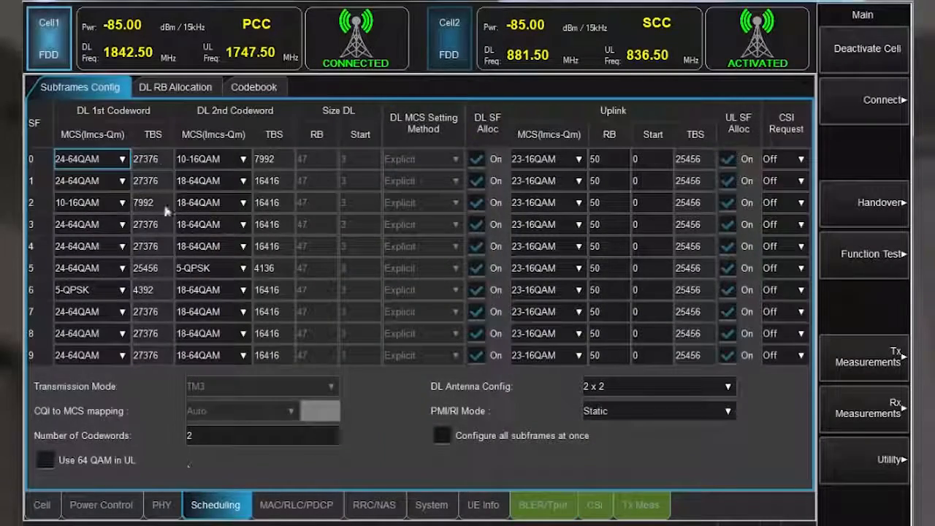
Step: In DL RB Allocation, cut subframes 2, 5, 7, 9 to 3 RBs, disable consecutive allocation, view throughput
{"action": "left_click", "coordinate": [175, 88]}
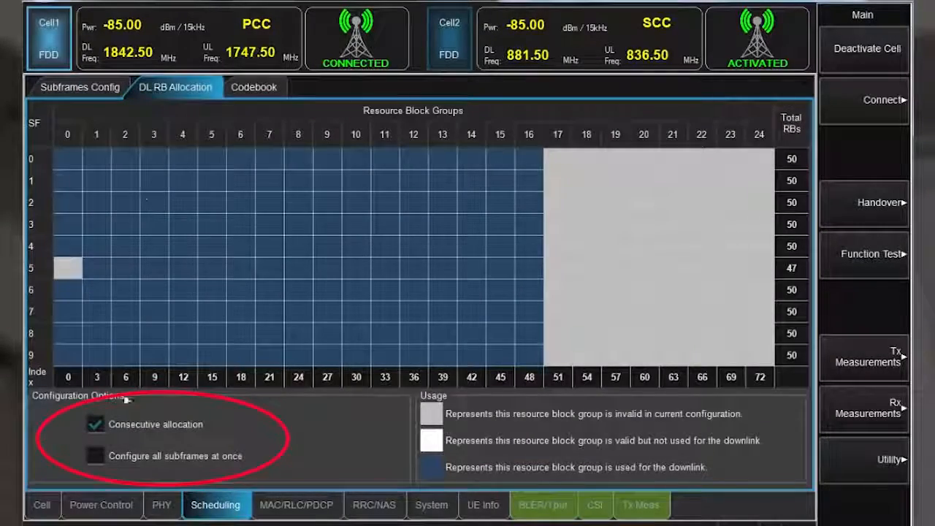
{"action": "left_click", "coordinate": [95, 424]}
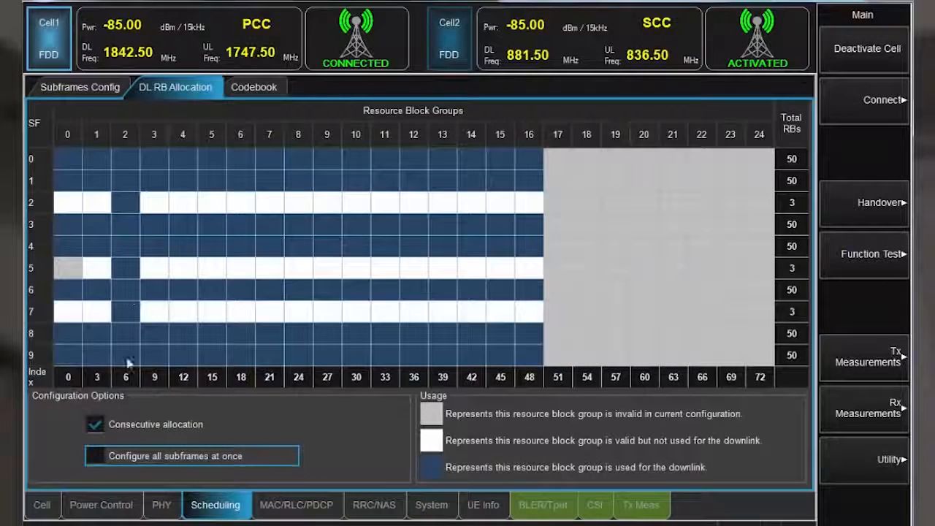
{"action": "left_click", "coordinate": [95, 424]}
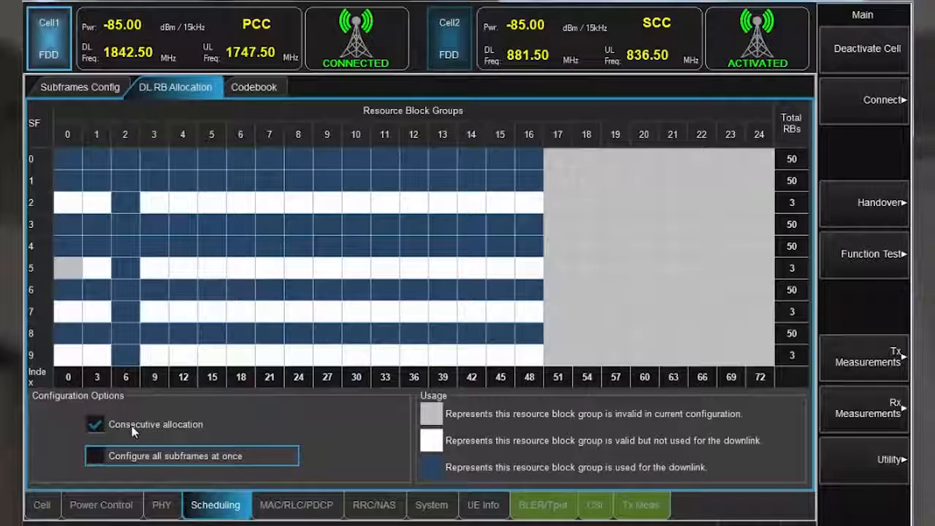
{"action": "left_click", "coordinate": [93, 423]}
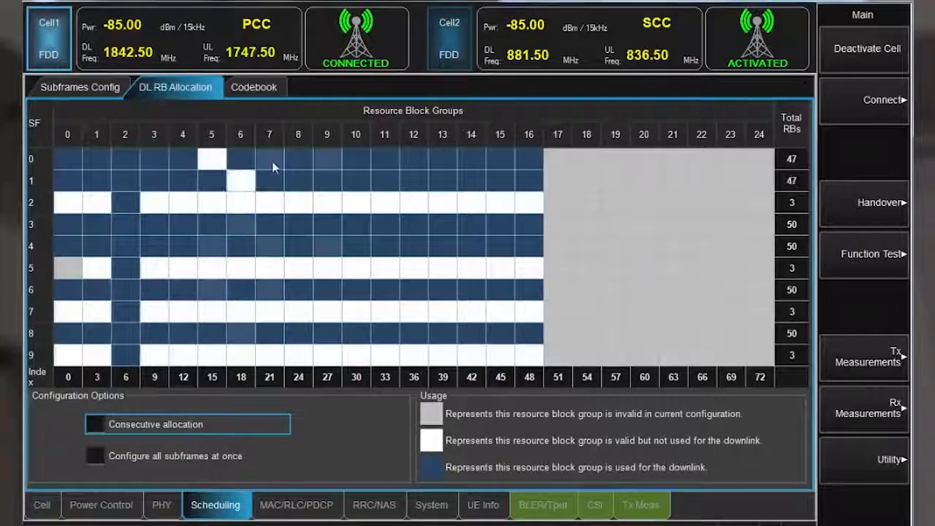
{"action": "left_click", "coordinate": [542, 505]}
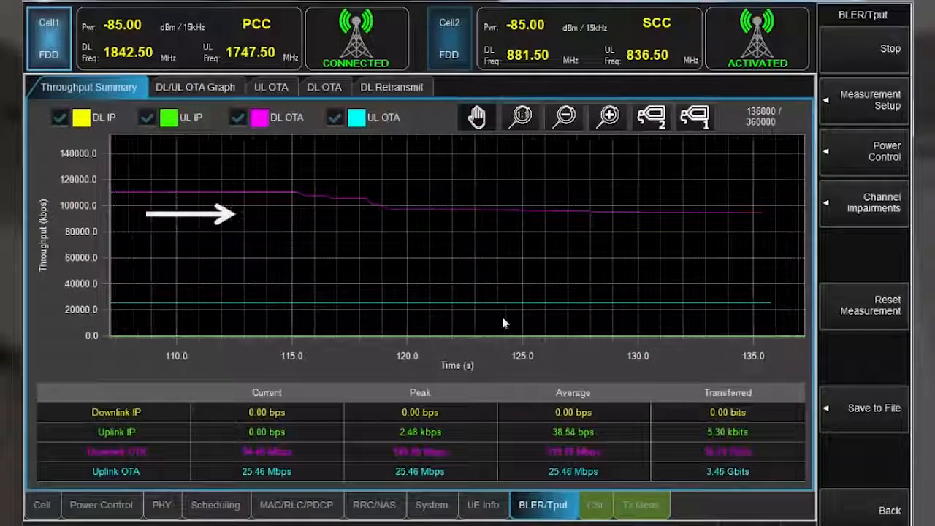